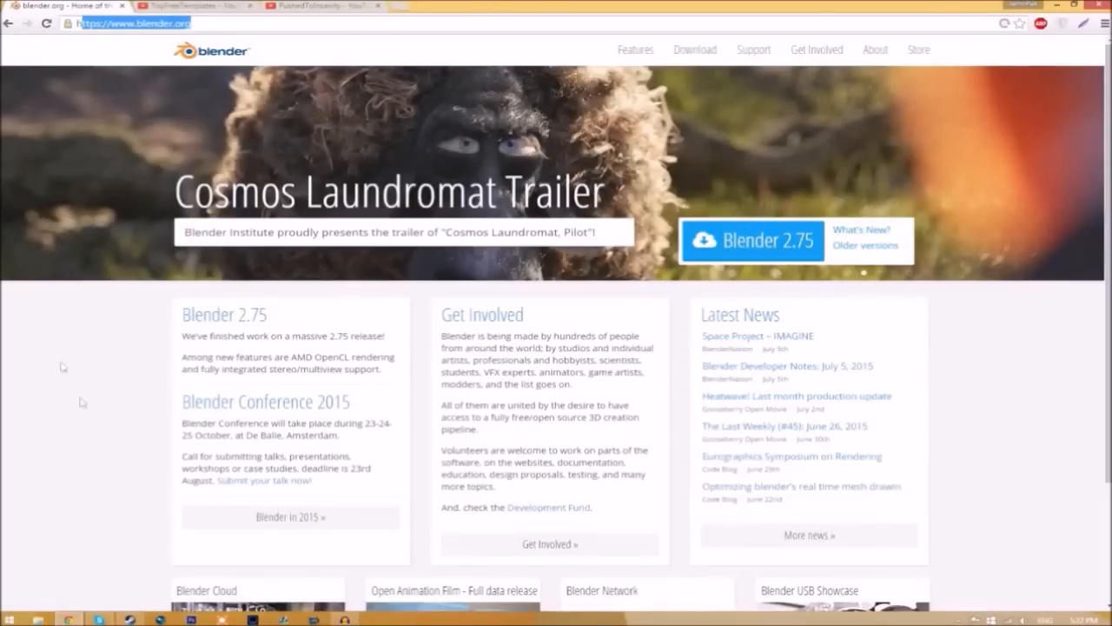
{"action": "mouse_move", "coordinate": [120, 401]}
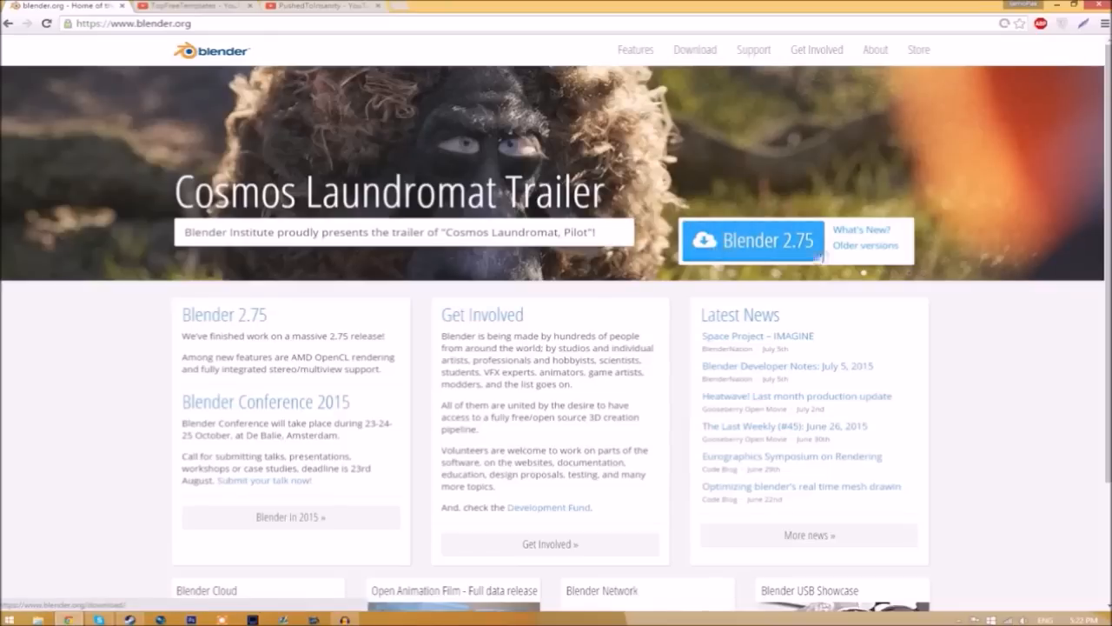
Go to the Blender 2.75 download page for Windows from blender.org
{"action": "left_click", "coordinate": [752, 241]}
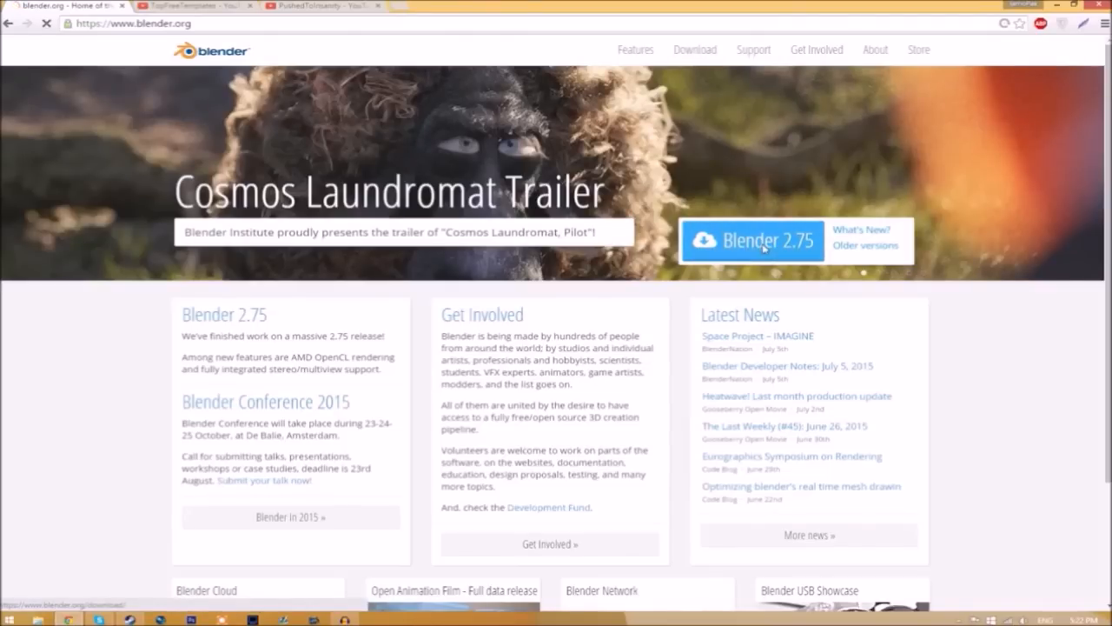
{"action": "left_click", "coordinate": [752, 240]}
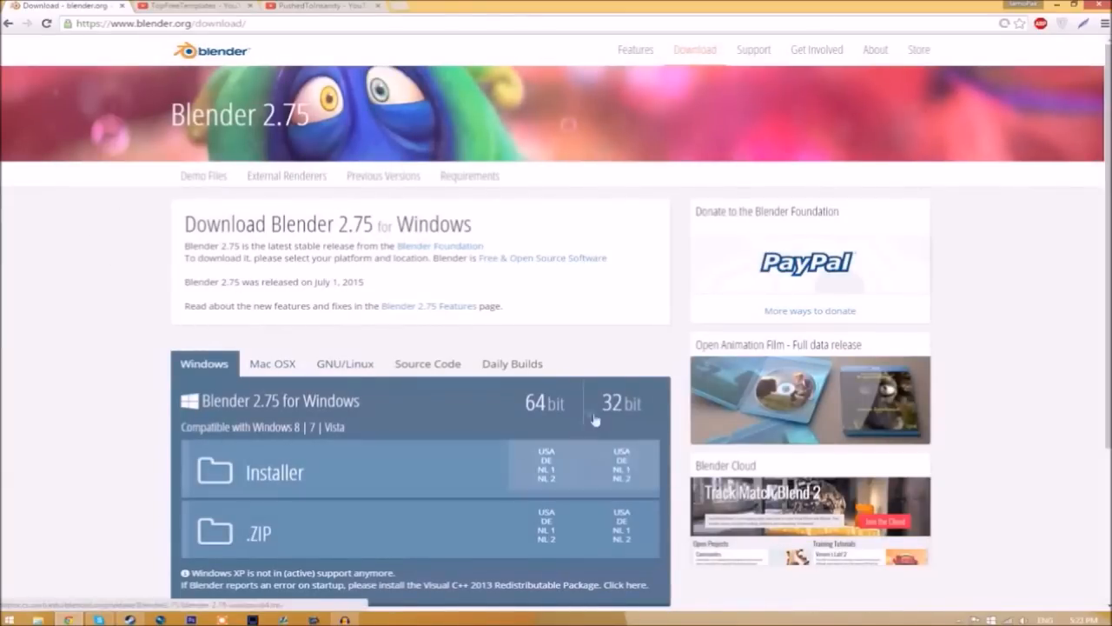
{"action": "mouse_move", "coordinate": [158, 500]}
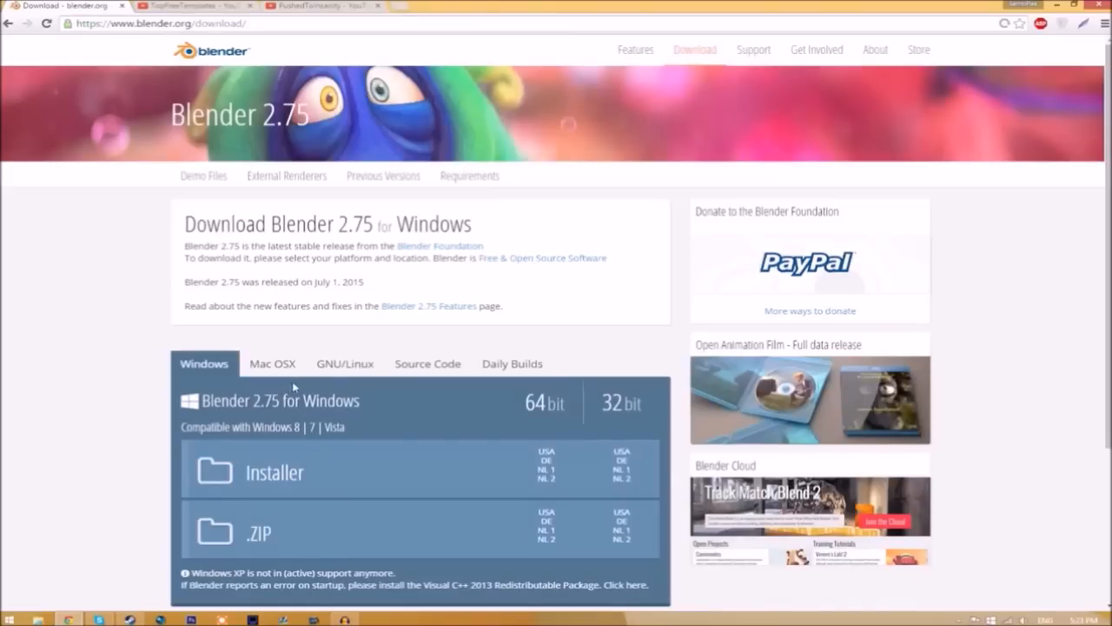
{"action": "mouse_move", "coordinate": [89, 487]}
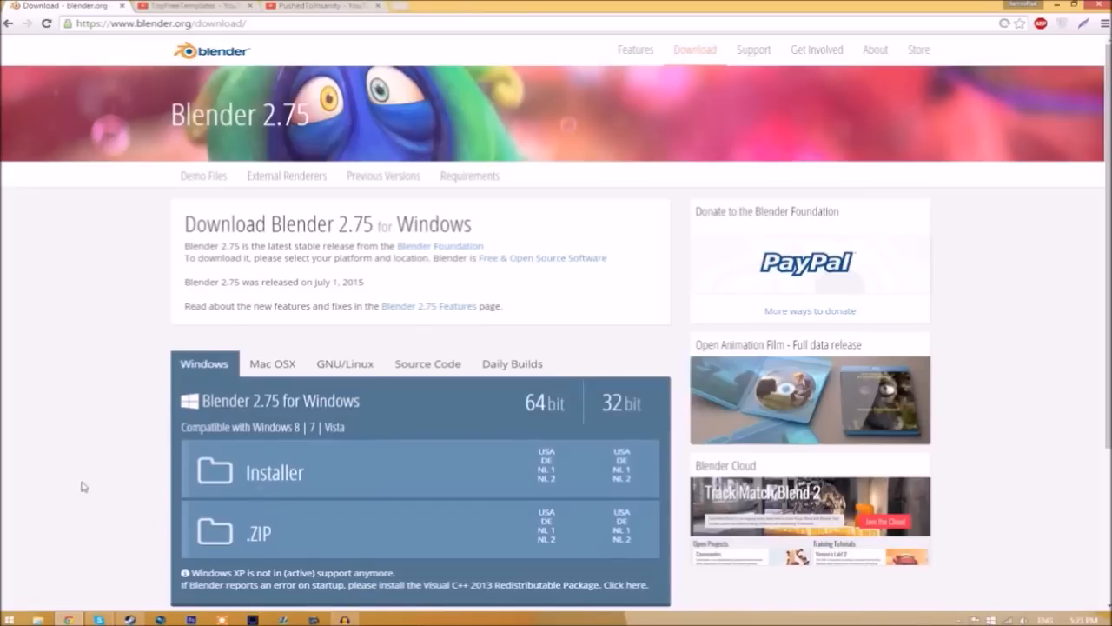
Switch to the TopFreeTemplates YouTube Videos tab showing free intro templates
{"action": "left_click", "coordinate": [182, 6]}
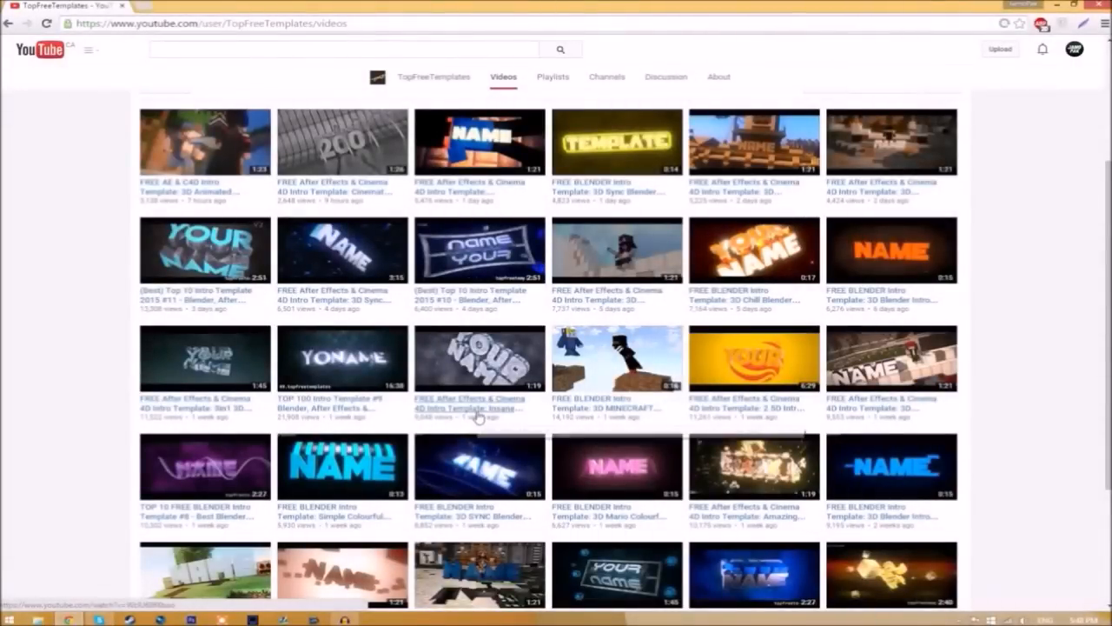
{"action": "mouse_move", "coordinate": [478, 409]}
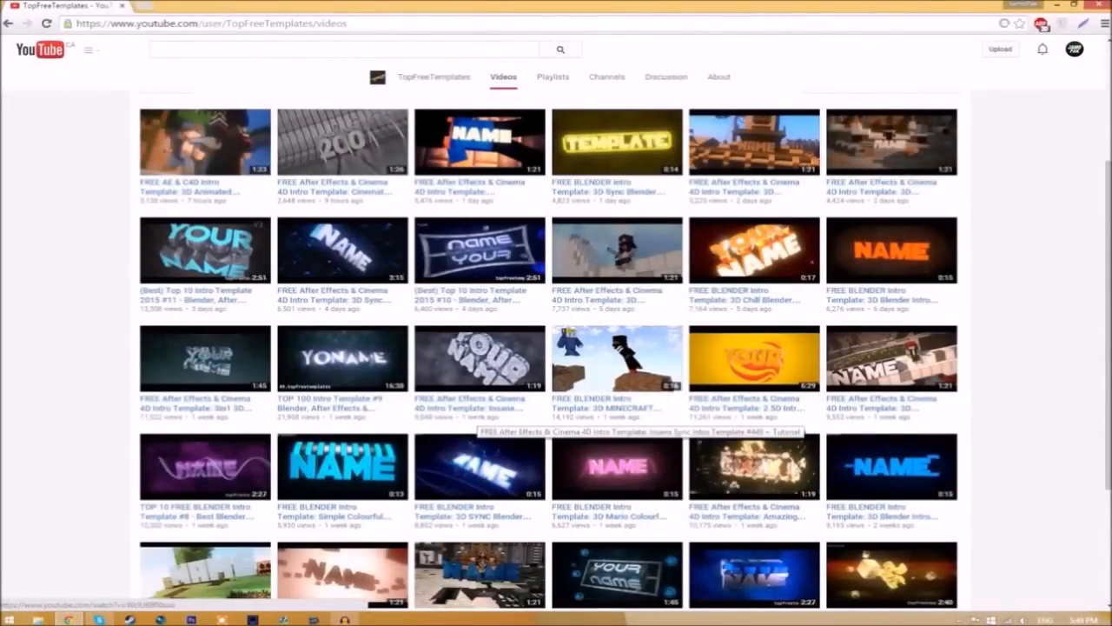
{"action": "mouse_move", "coordinate": [476, 426]}
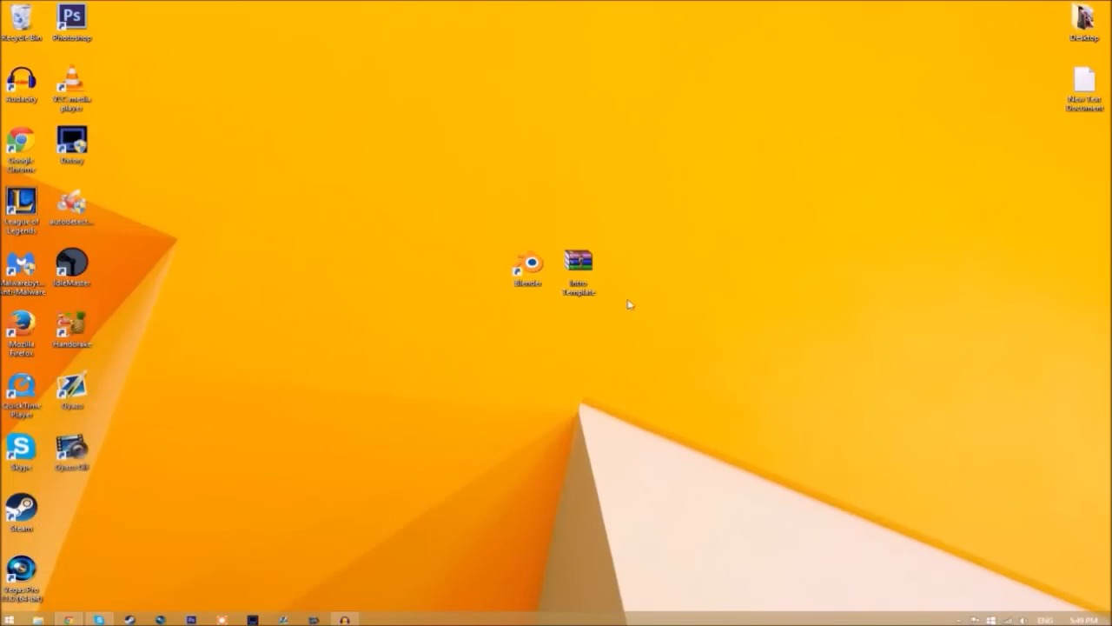
Extract the Intro Template archive on the desktop with Extract Here
{"action": "right_click", "coordinate": [578, 260]}
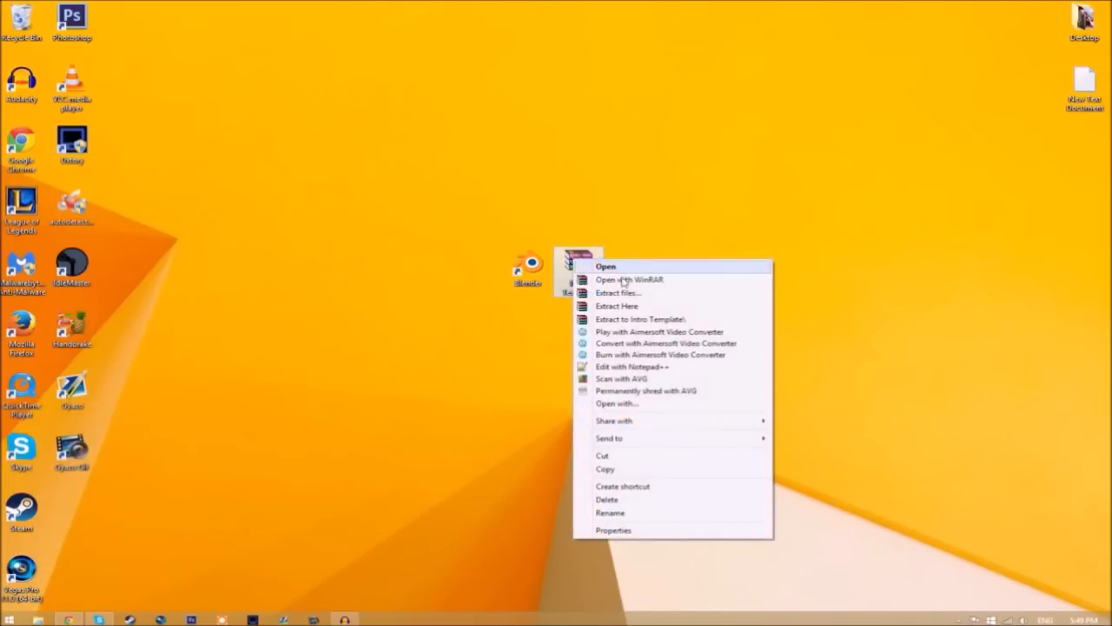
{"action": "left_click", "coordinate": [639, 319]}
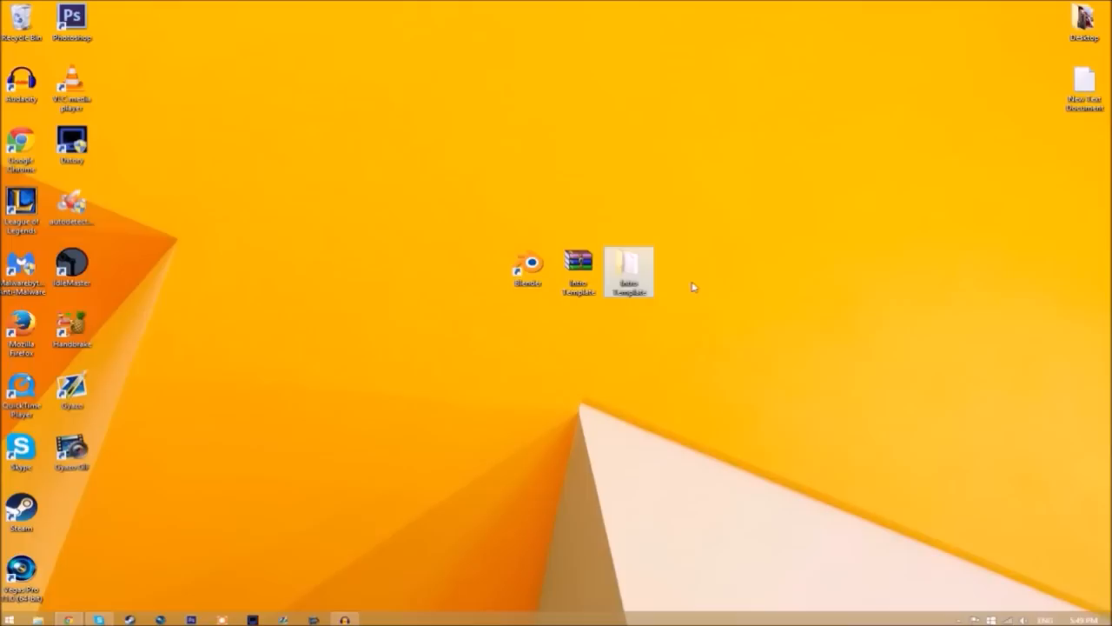
{"action": "double_click", "coordinate": [629, 272]}
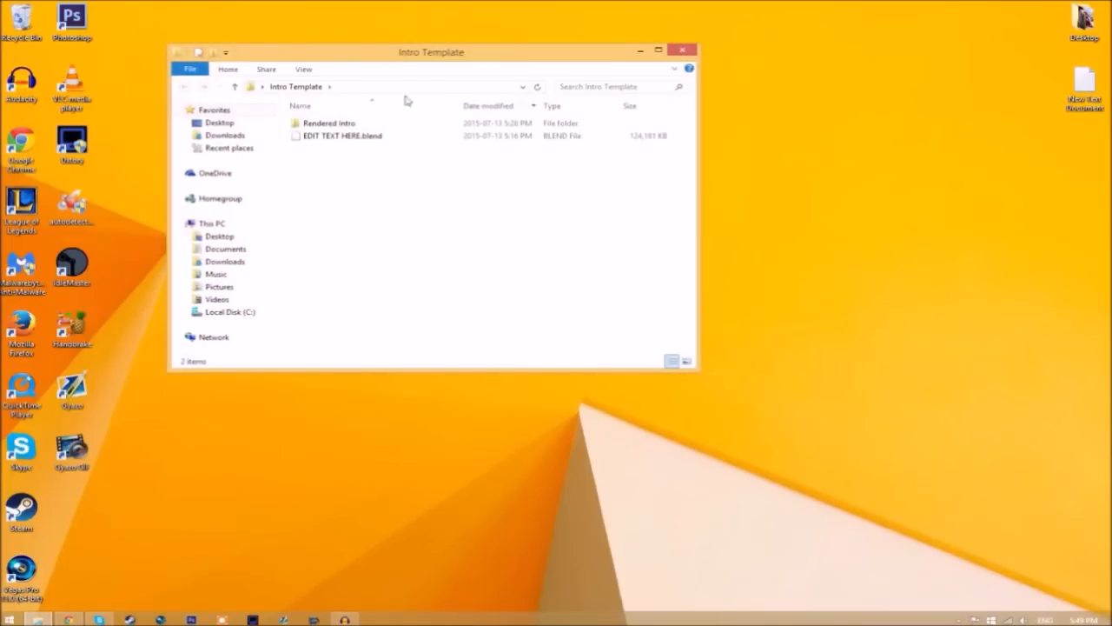
{"action": "left_click", "coordinate": [342, 136]}
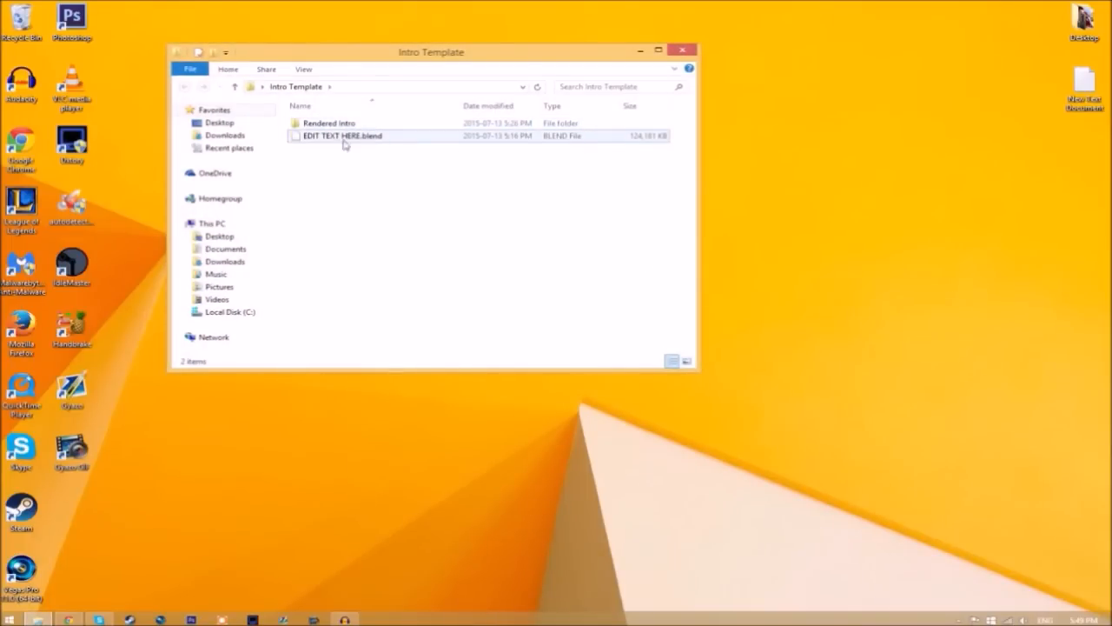
{"action": "mouse_move", "coordinate": [328, 122]}
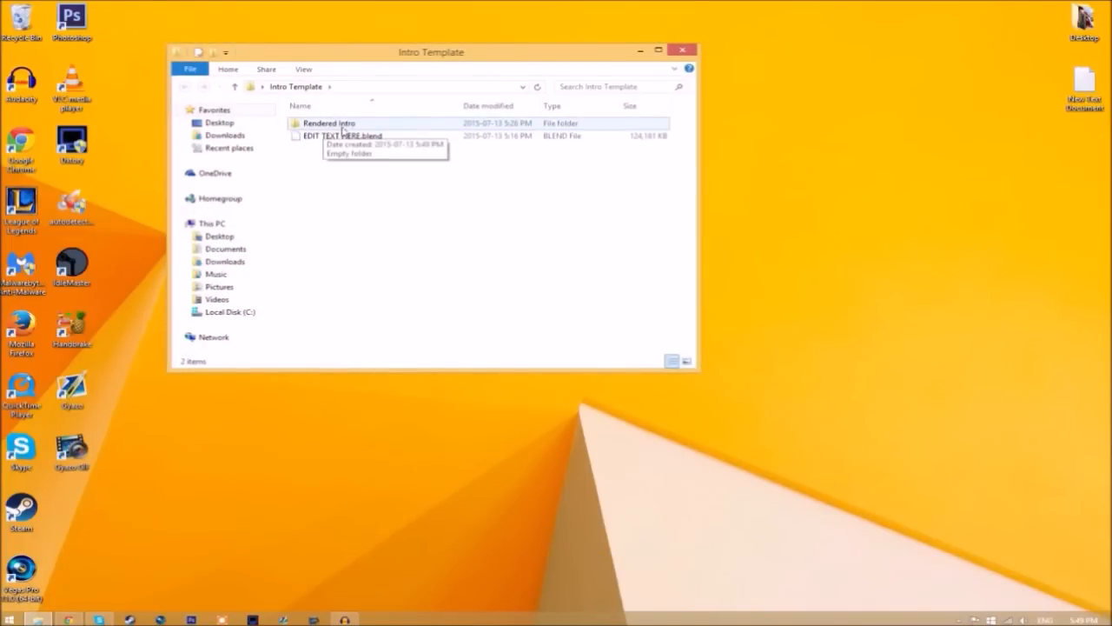
{"action": "mouse_move", "coordinate": [689, 29]}
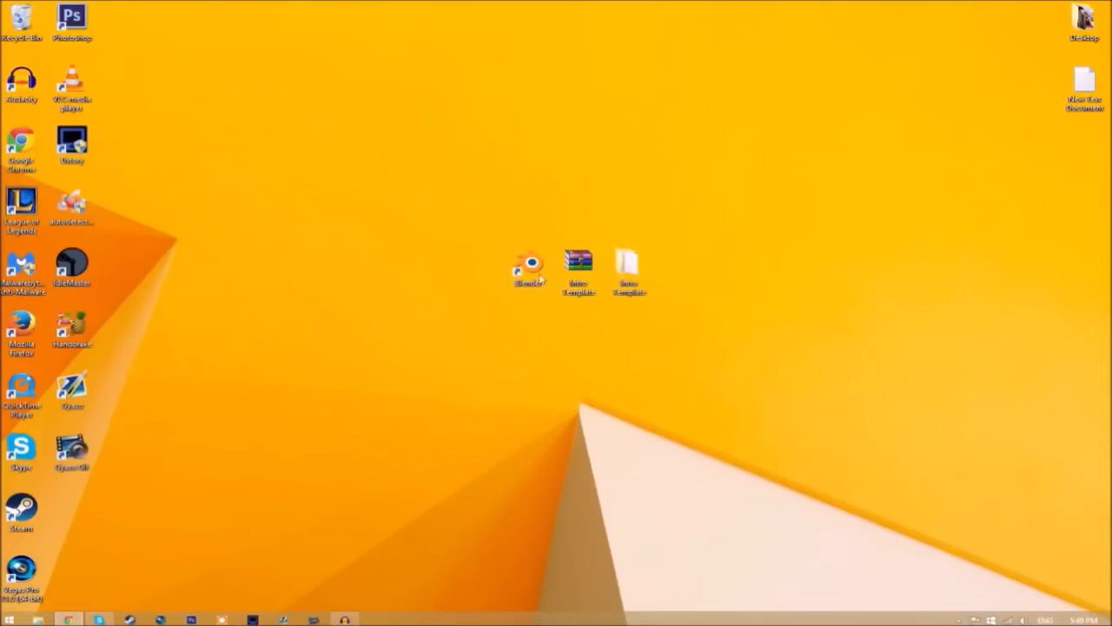
Launch Blender and open EDIT TEXT HERE.blend from the Intro Template folder
{"action": "double_click", "coordinate": [521, 265]}
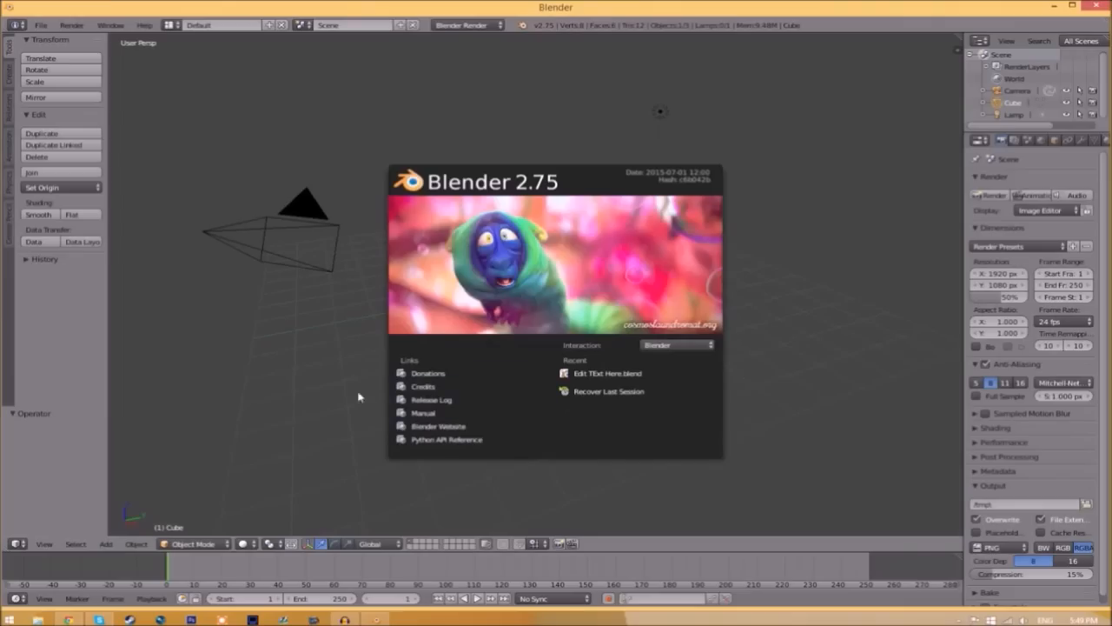
{"action": "left_click", "coordinate": [18, 24]}
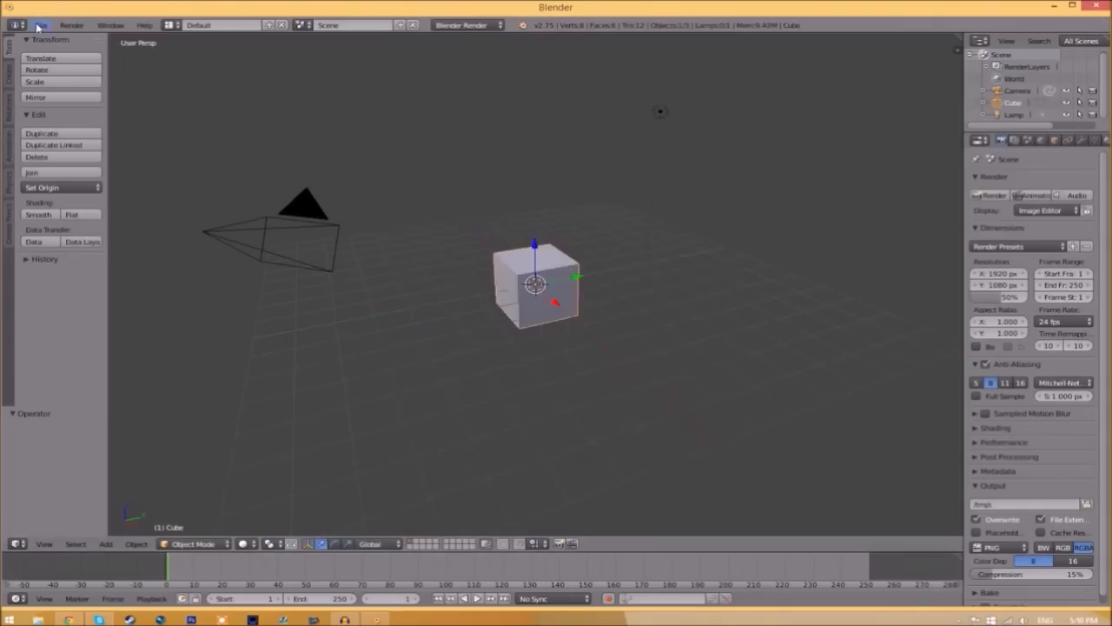
{"action": "left_click", "coordinate": [39, 25]}
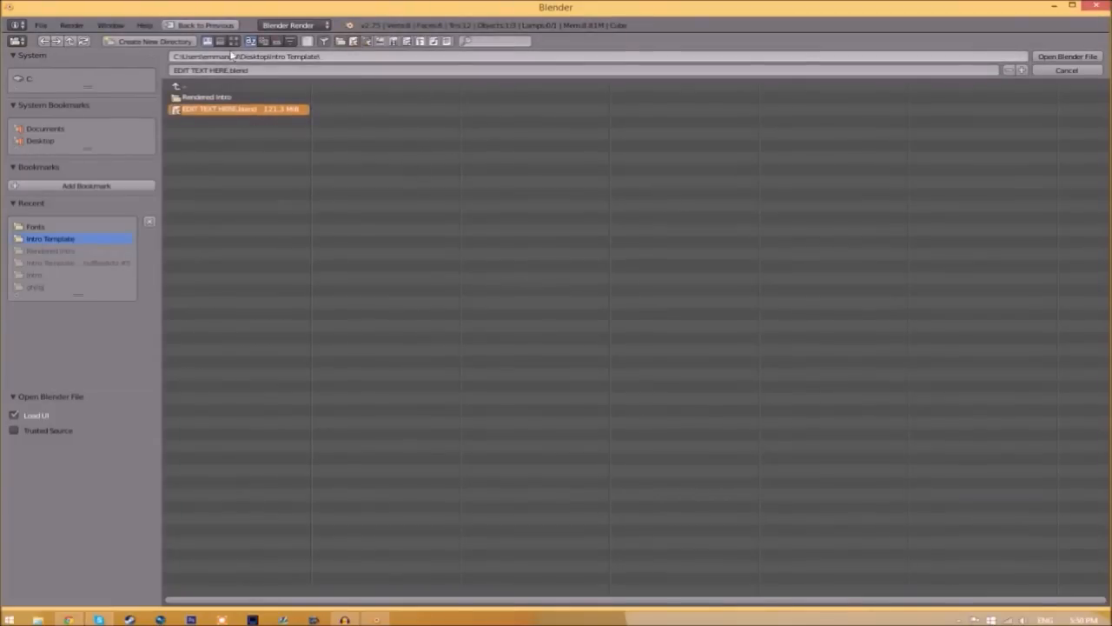
{"action": "mouse_move", "coordinate": [291, 70]}
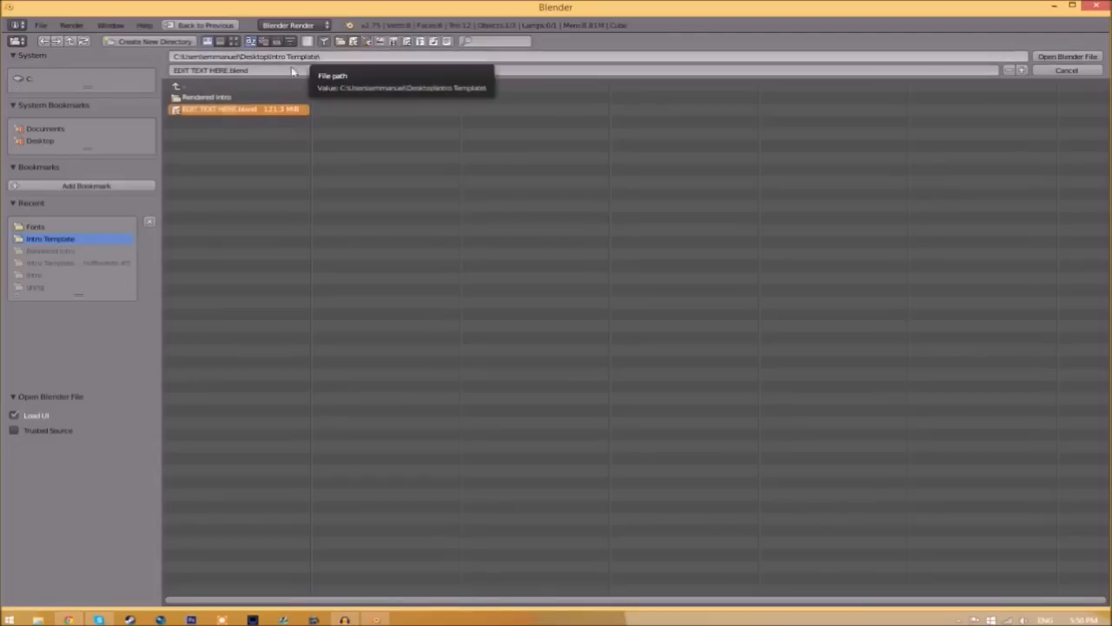
{"action": "left_click", "coordinate": [1067, 57]}
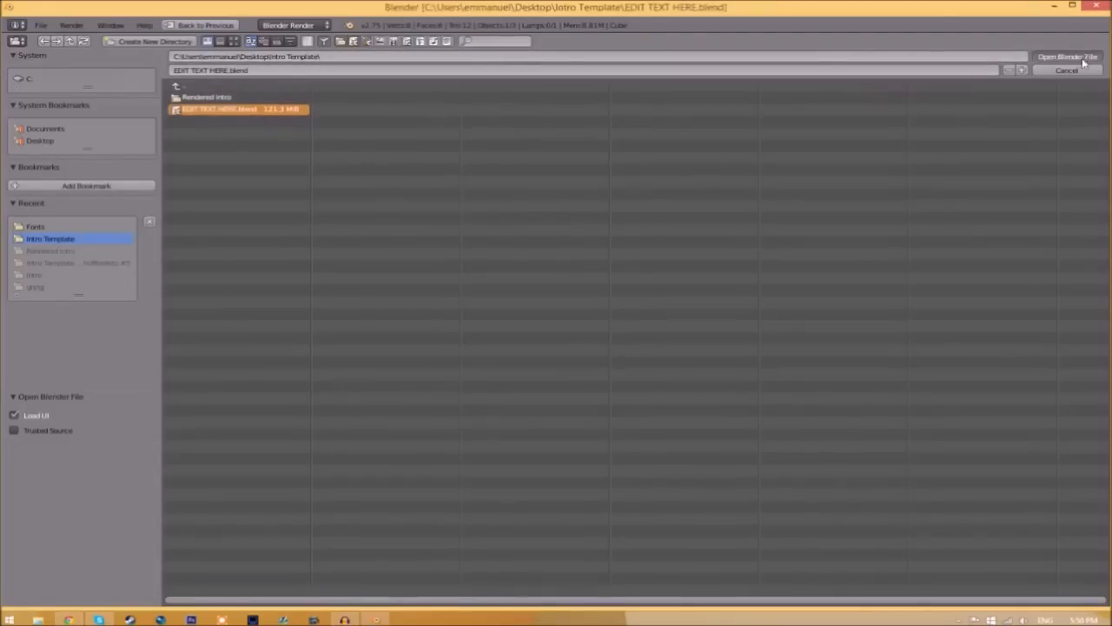
{"action": "left_click", "coordinate": [1068, 57]}
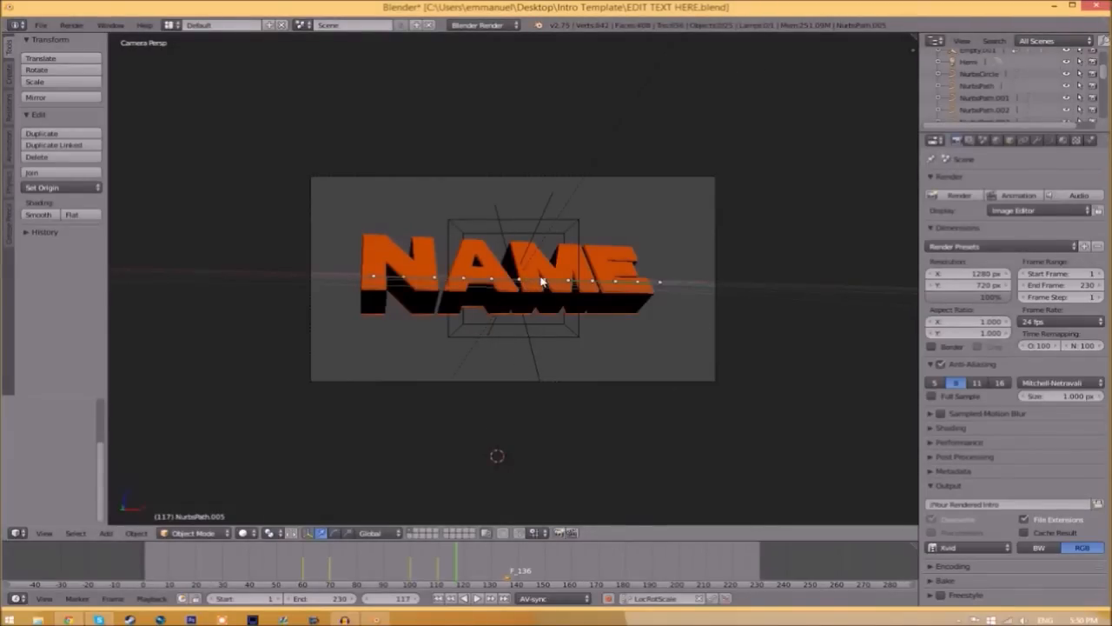
Edit the title text from NAME to TFT and show the text object's data settings
{"action": "key", "text": "Tab"}
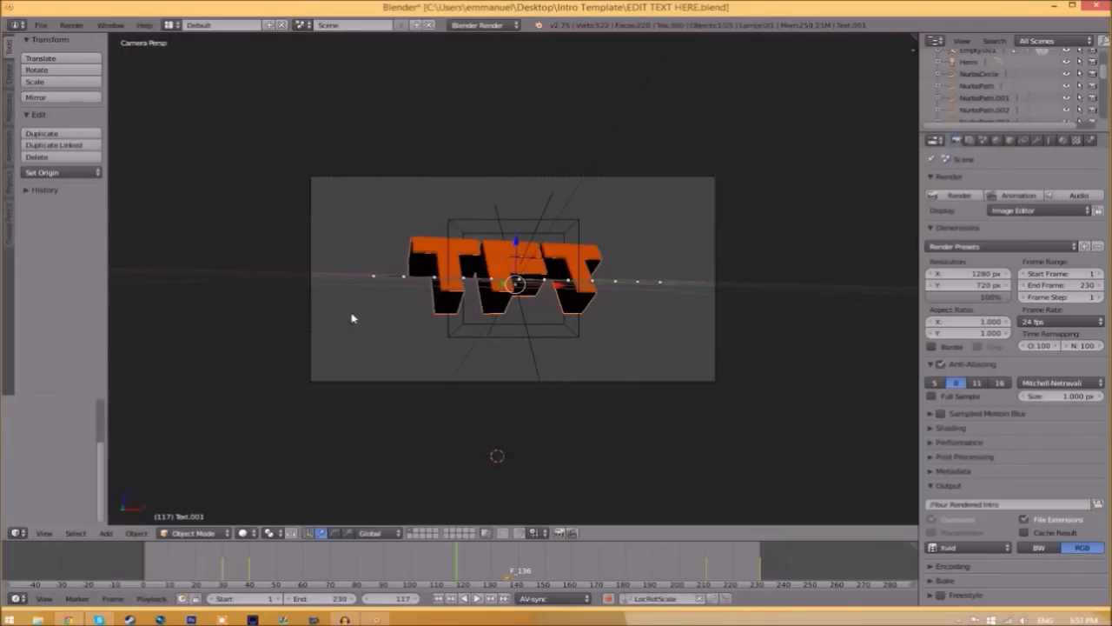
{"action": "mouse_move", "coordinate": [690, 257]}
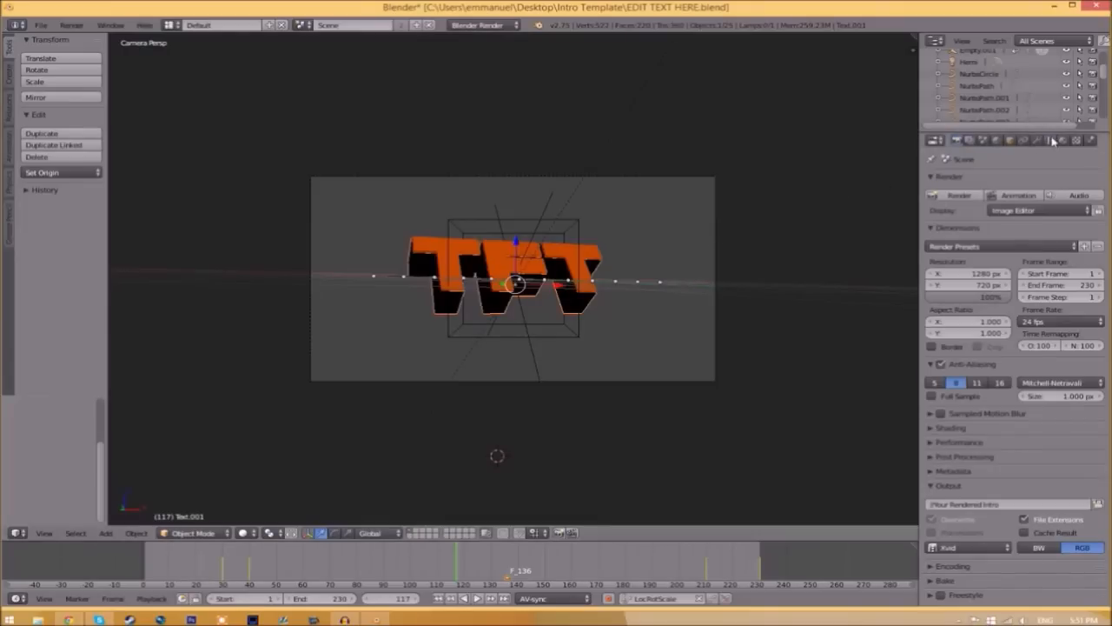
{"action": "left_click", "coordinate": [1049, 140]}
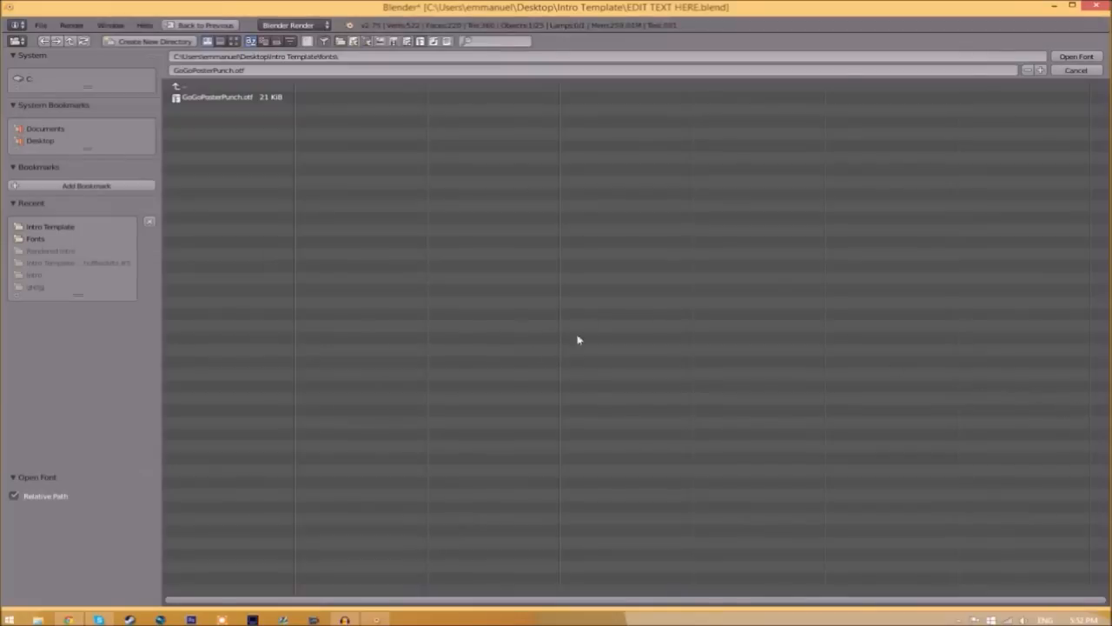
{"action": "mouse_move", "coordinate": [527, 326]}
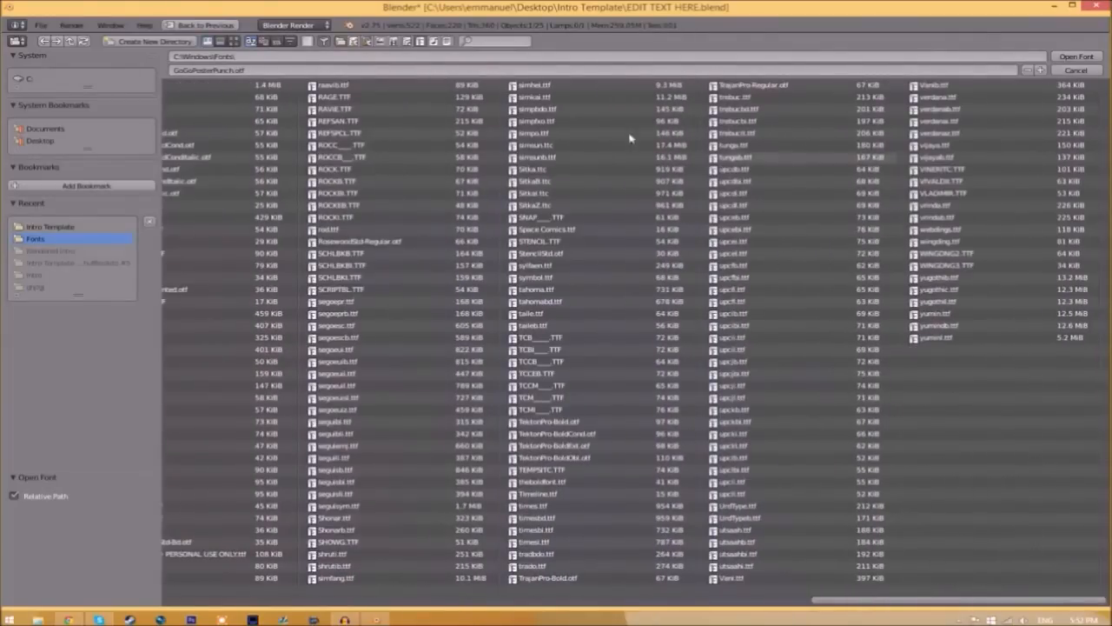
Load SpaceComics from C:\Windows\Fonts as the title's regular font
{"action": "left_click", "coordinate": [548, 230]}
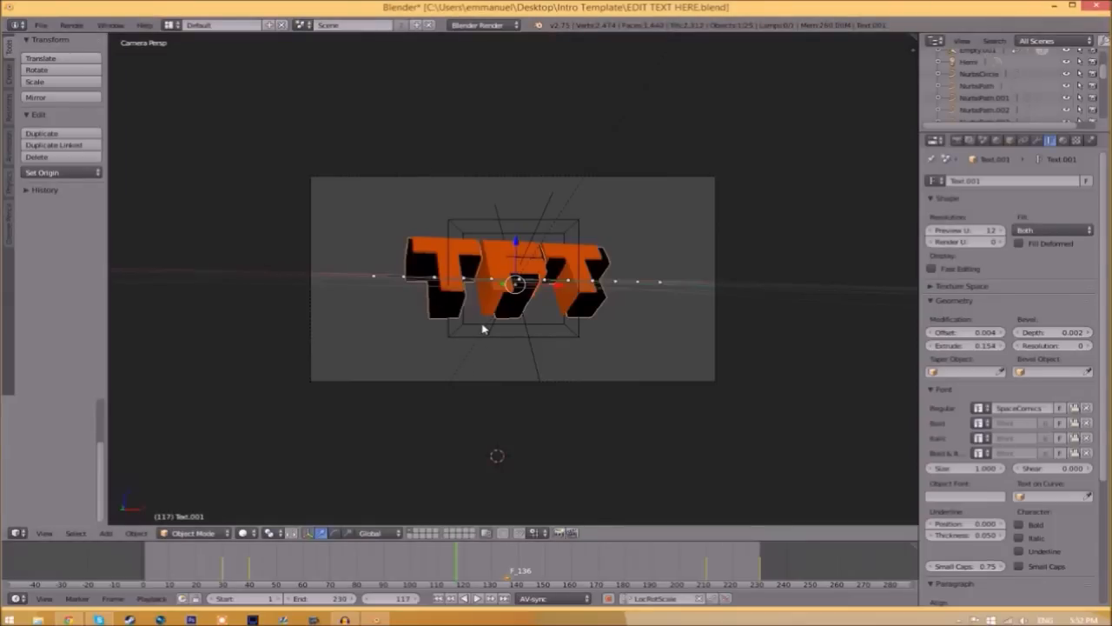
{"action": "mouse_move", "coordinate": [507, 253]}
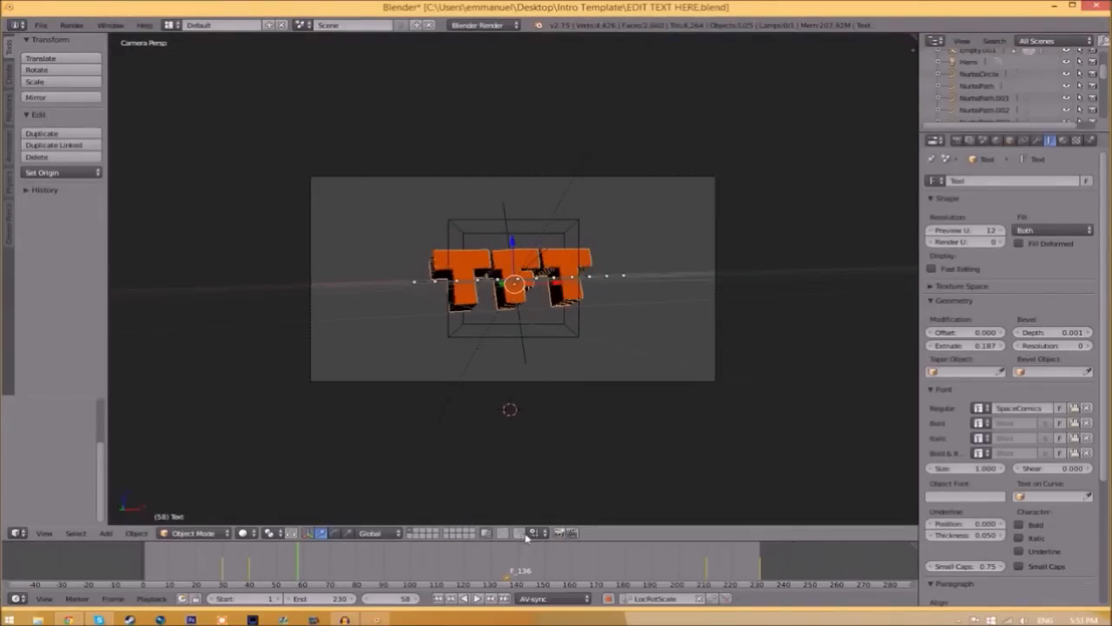
Set the render output format to MPEG with an MPEG-4 container
{"action": "left_click", "coordinate": [956, 140]}
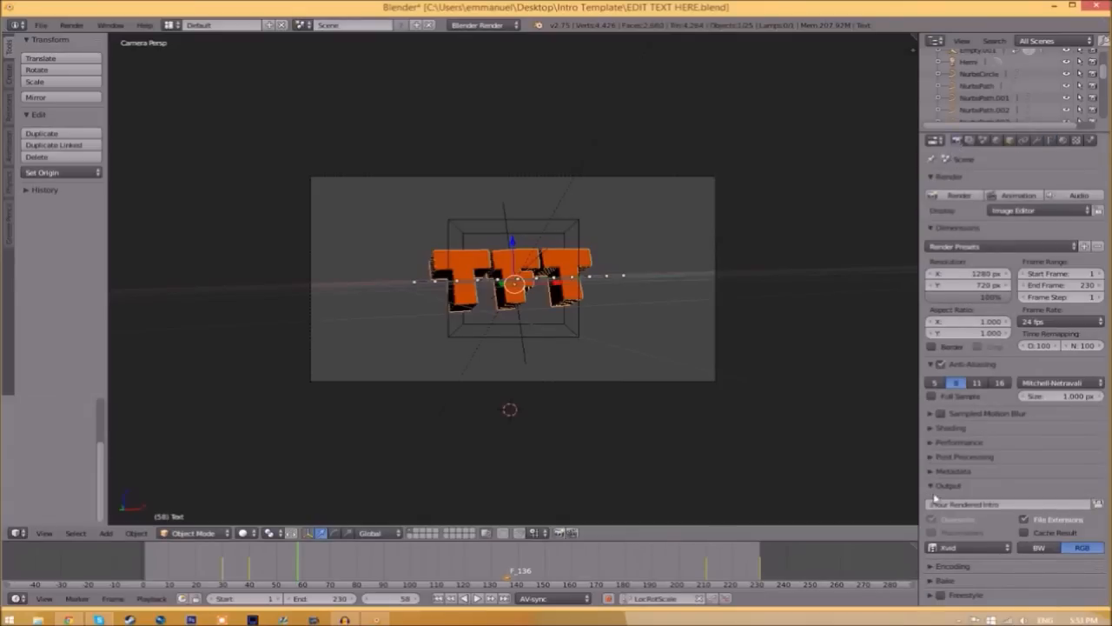
{"action": "left_click", "coordinate": [967, 546]}
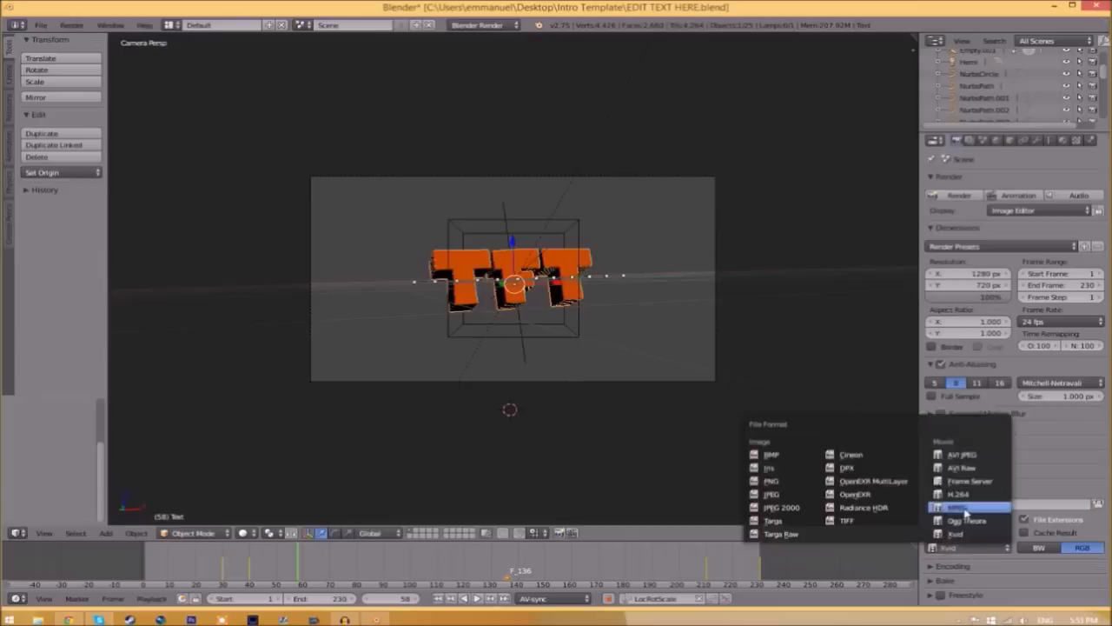
{"action": "left_click", "coordinate": [965, 506]}
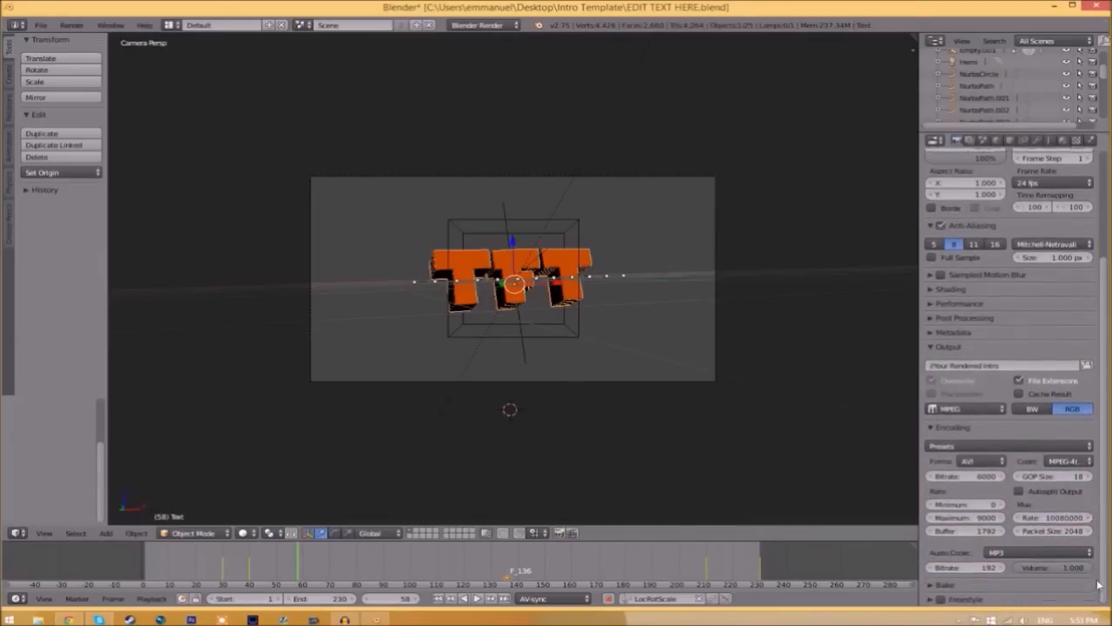
{"action": "left_click", "coordinate": [964, 409]}
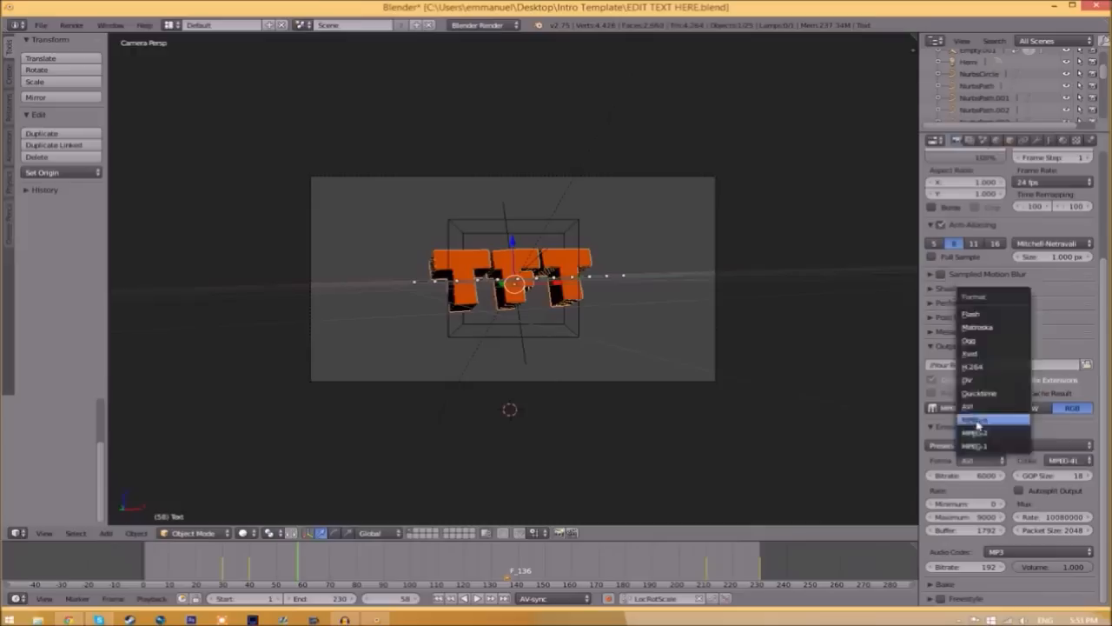
{"action": "left_click", "coordinate": [973, 419]}
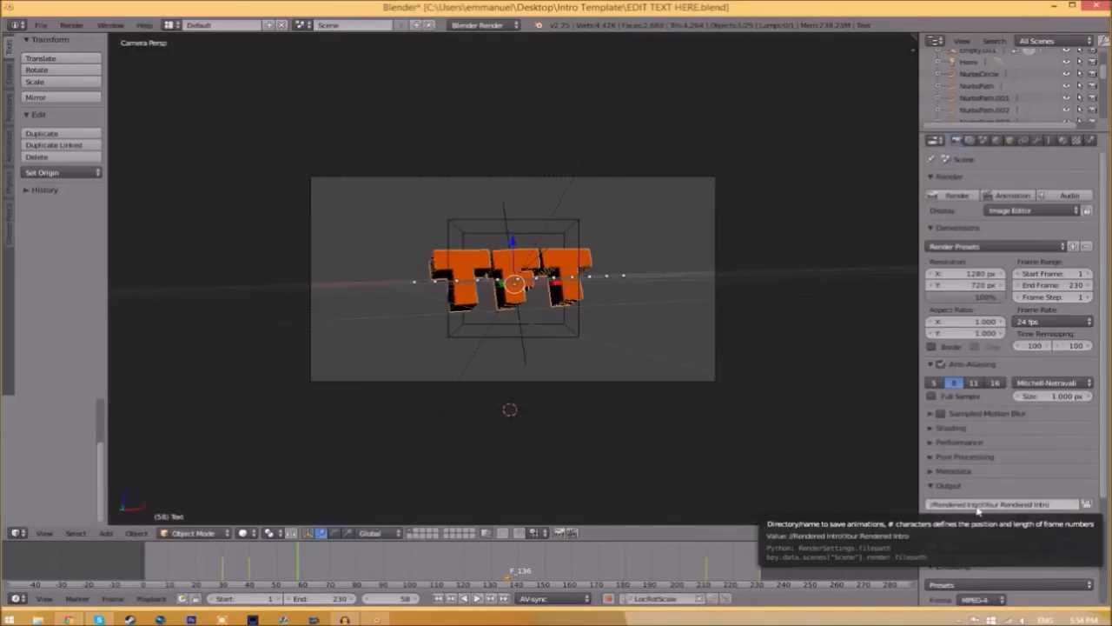
Point the output path to INTRO TEMPLATE inside the Rendered Intro folder
{"action": "left_click", "coordinate": [1086, 504]}
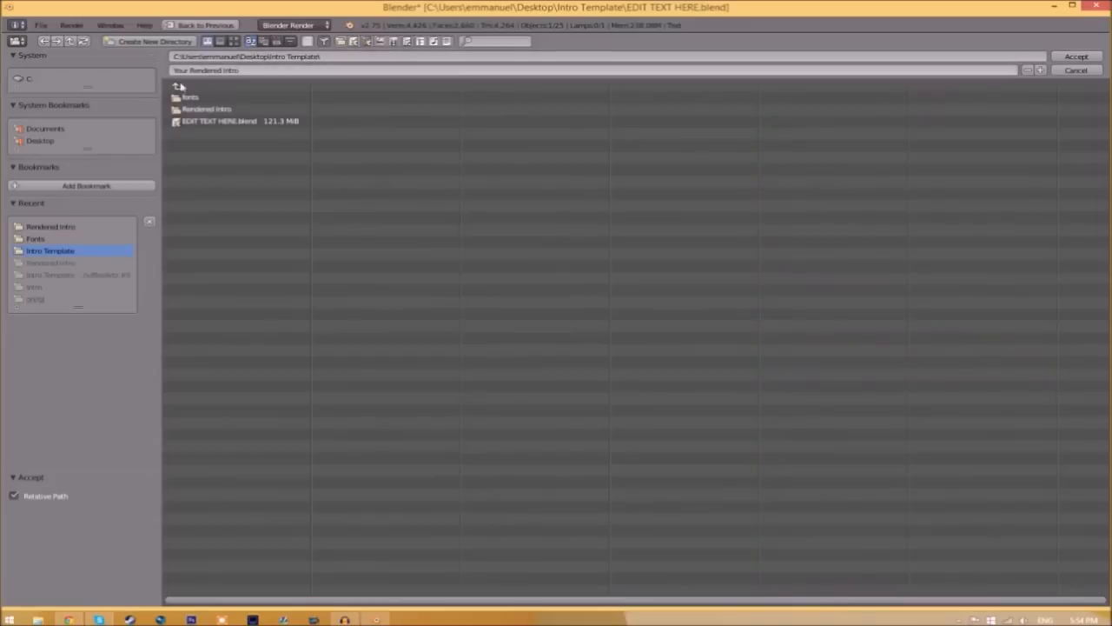
{"action": "double_click", "coordinate": [207, 108]}
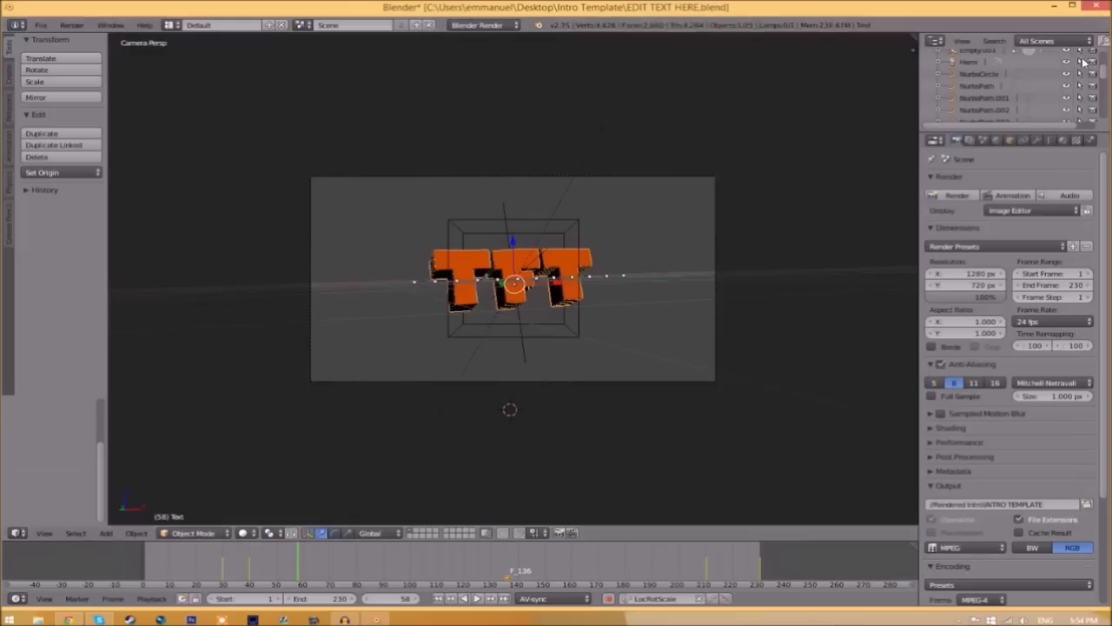
{"action": "mouse_move", "coordinate": [821, 437]}
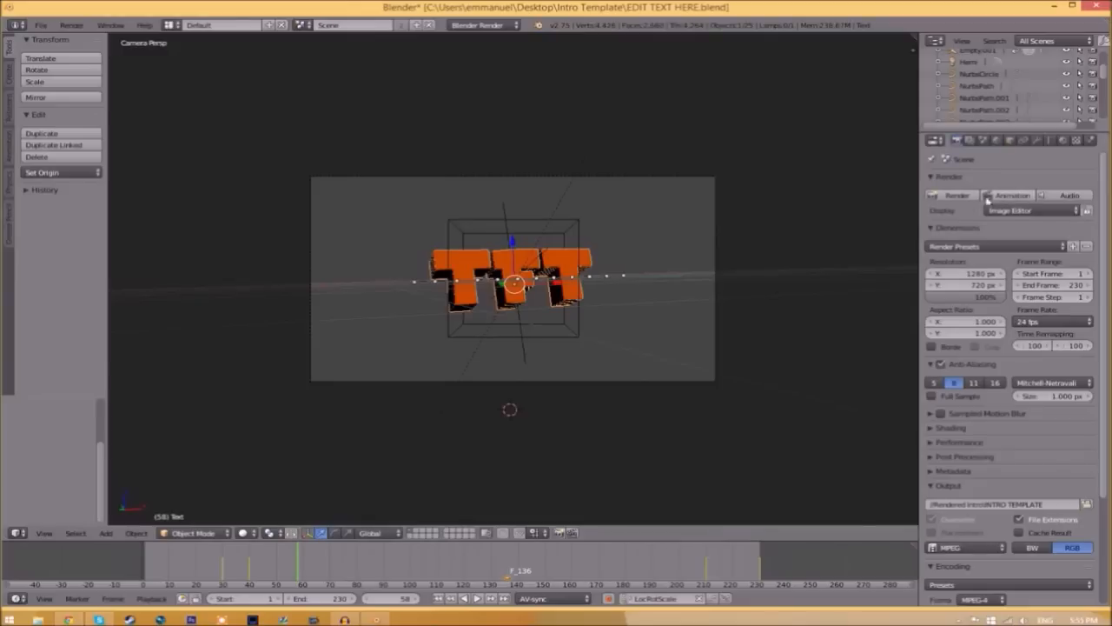
Start Render Animation from the Render menu
{"action": "left_click", "coordinate": [71, 24]}
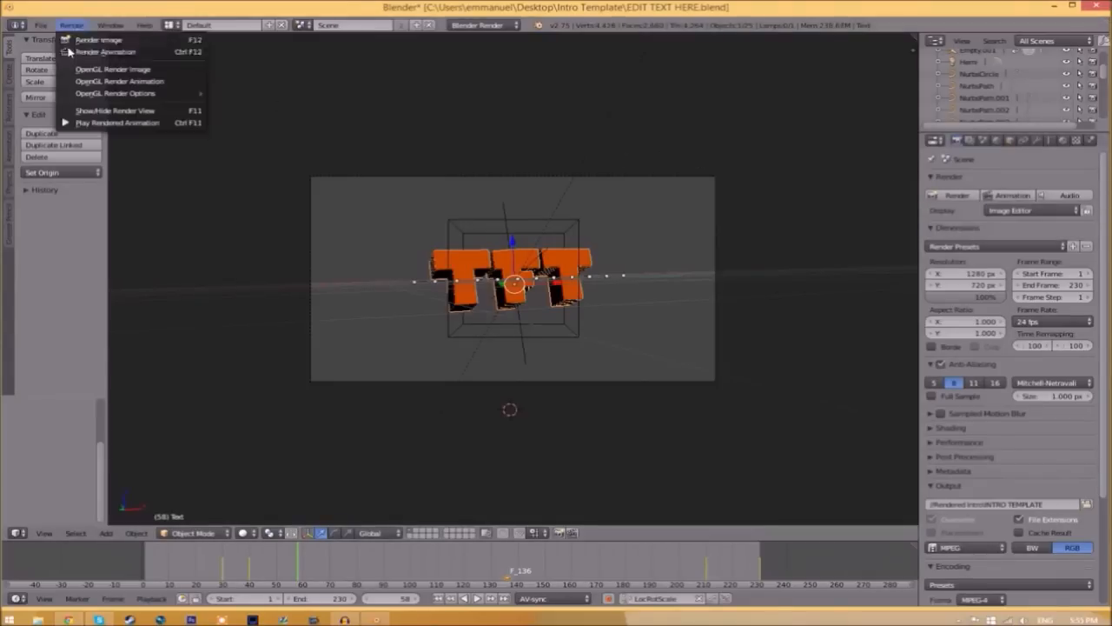
{"action": "left_click", "coordinate": [106, 52]}
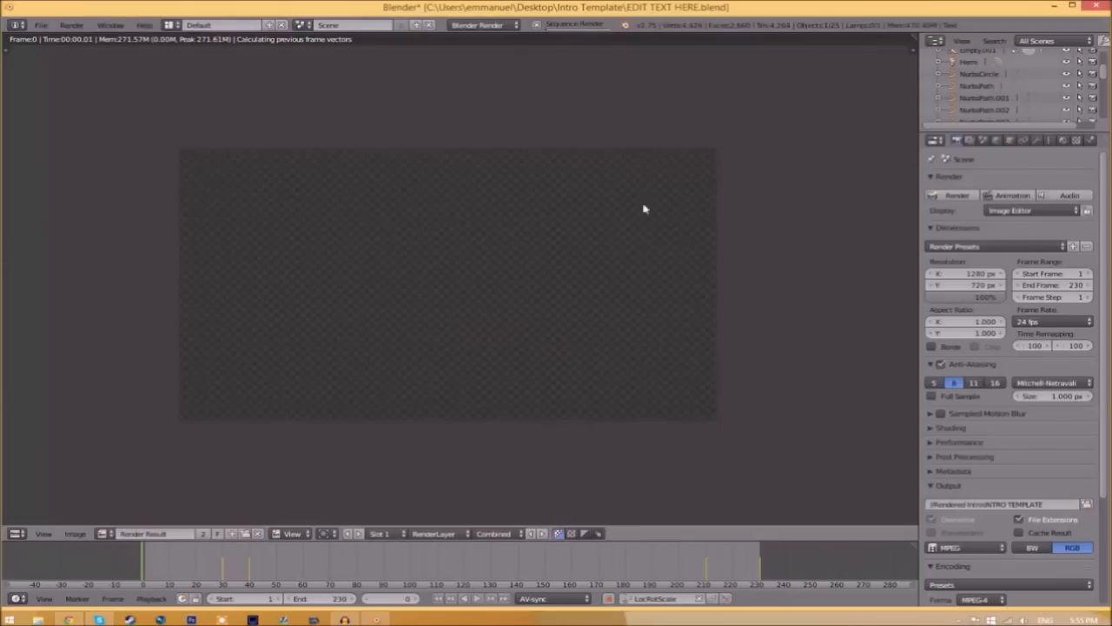